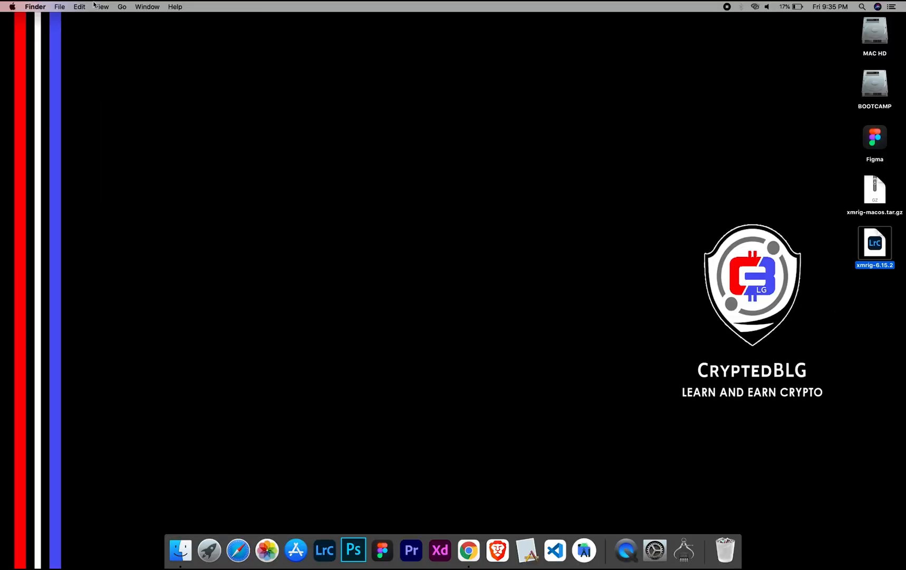
# Step: Extract xmrig-macos.tar.gz on the desktop, producing the xmrig-6.15.2 folder beside it
pyautogui.click(10, 7)
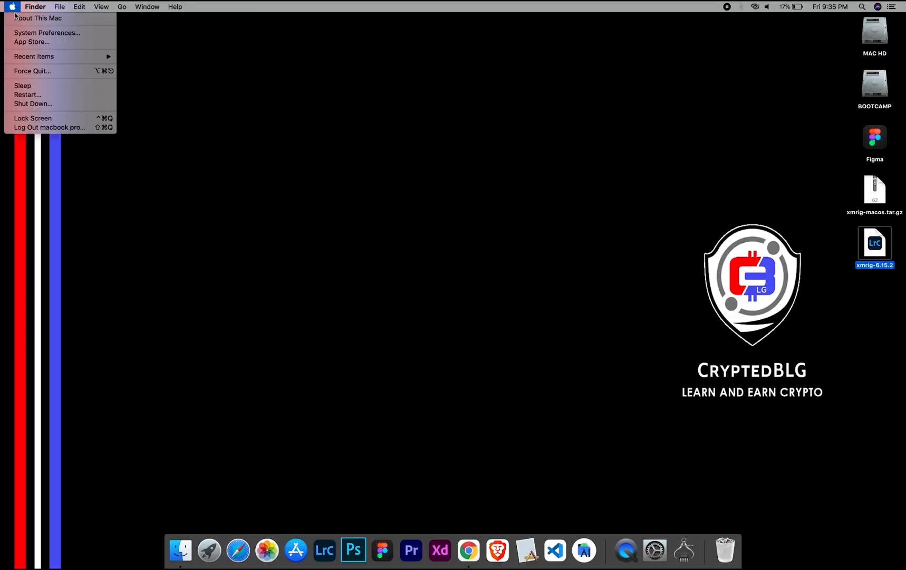
pyautogui.click(38, 18)
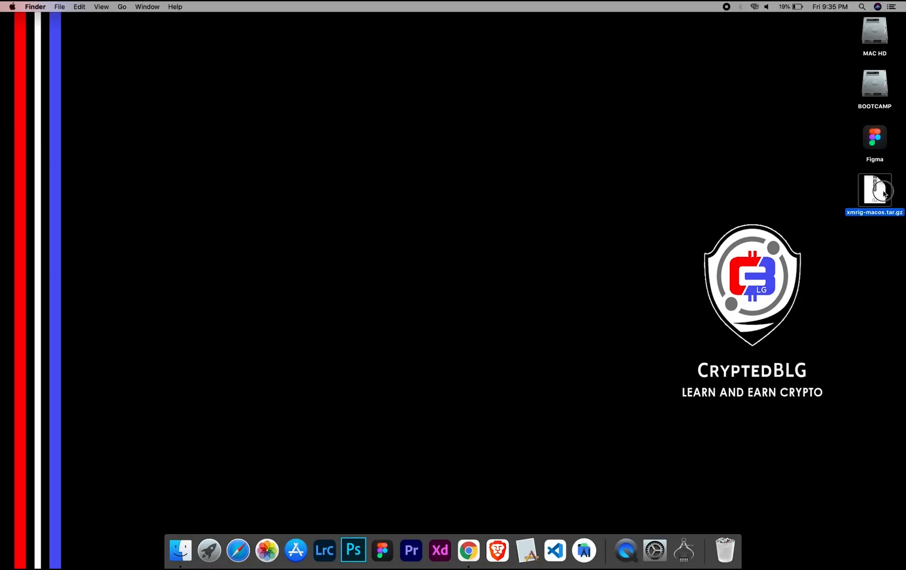
pyautogui.doubleClick(874, 190)
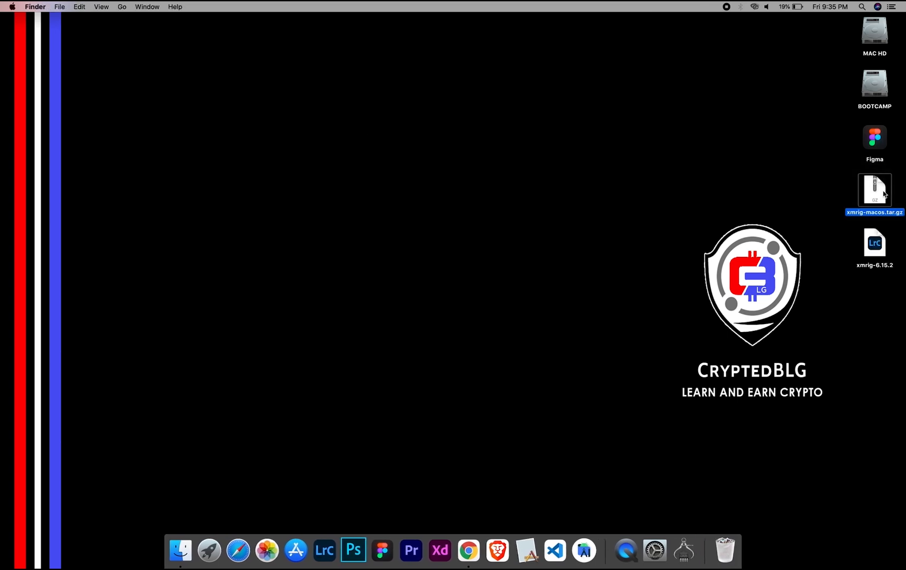
pyautogui.click(874, 241)
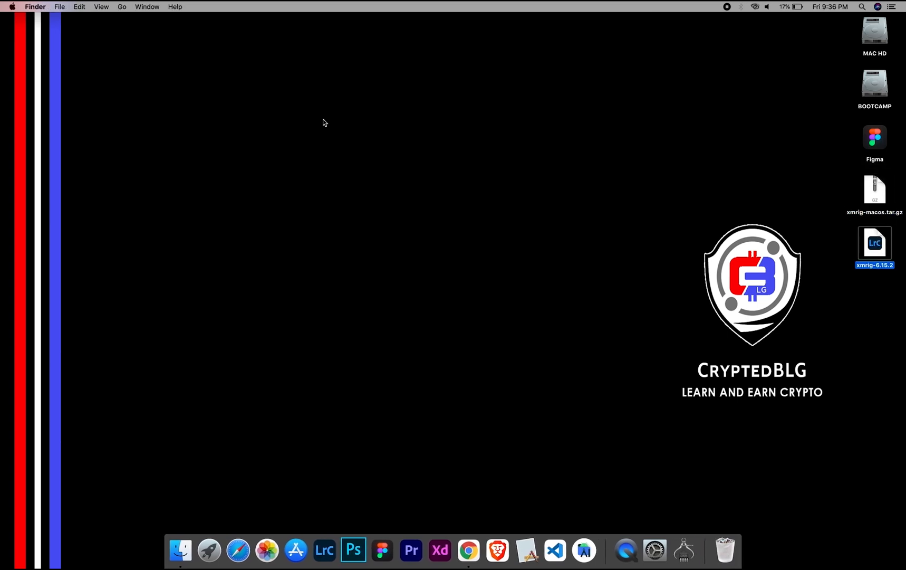
pyautogui.moveTo(873, 257)
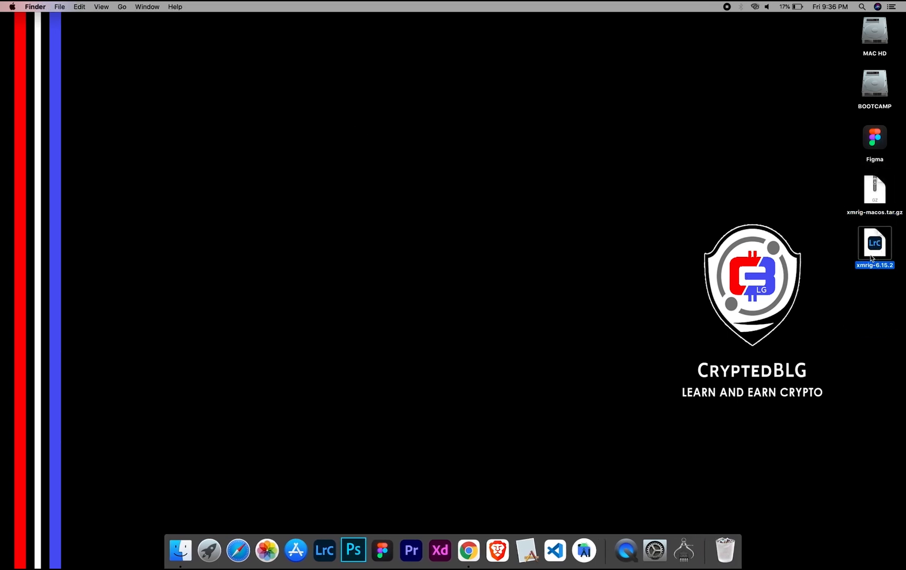
# Step: Open config.json from the xmrig folder with TextEdit and scroll through its contents
pyautogui.rightClick(326, 133)
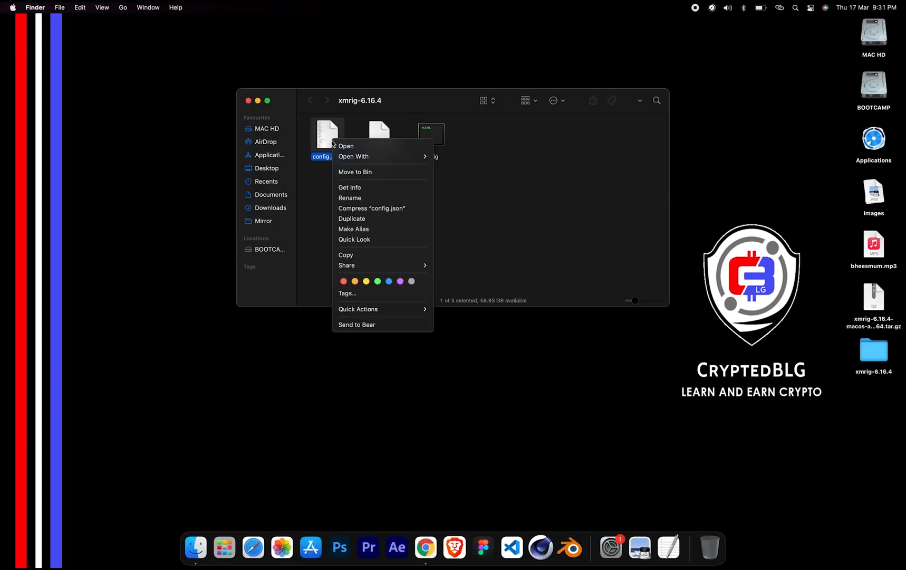
pyautogui.moveTo(354, 157)
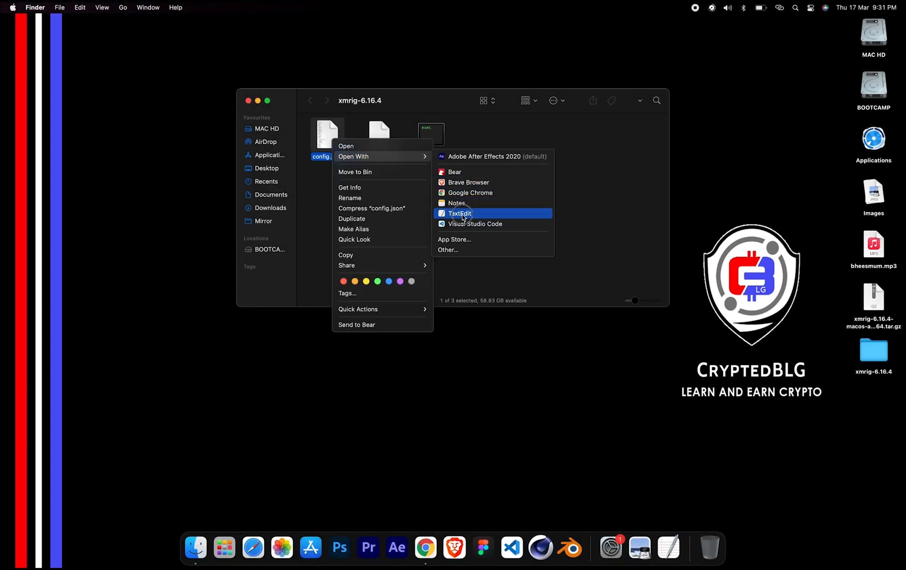
pyautogui.click(460, 213)
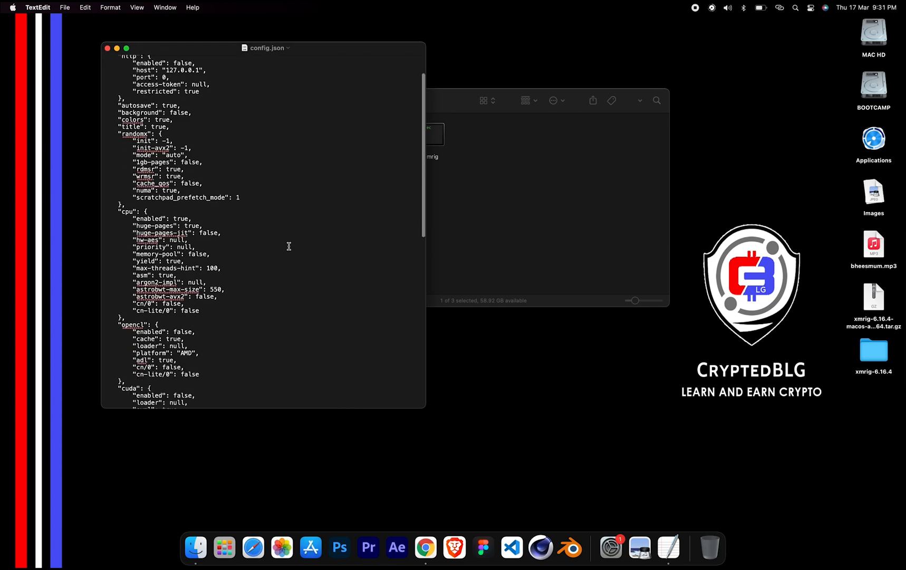
pyautogui.scroll(-3)
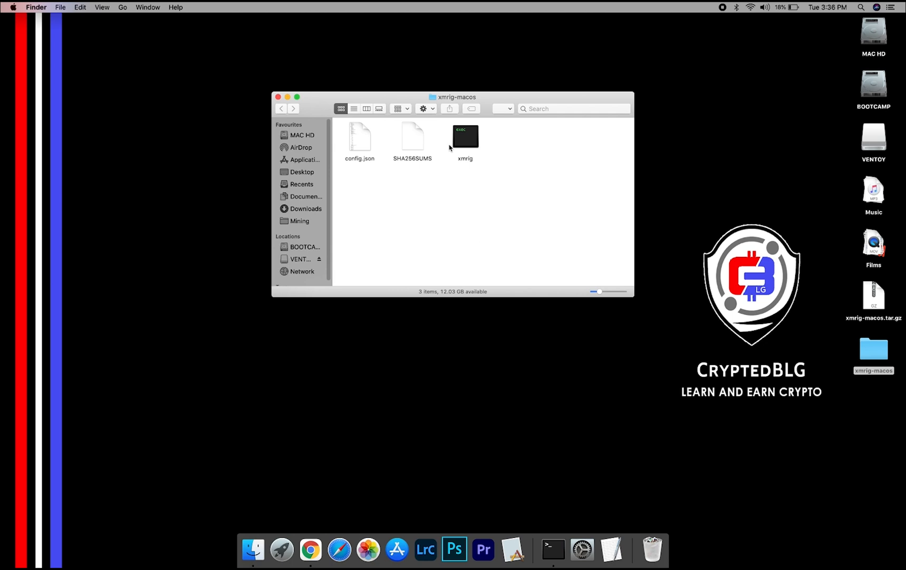
pyautogui.click(465, 136)
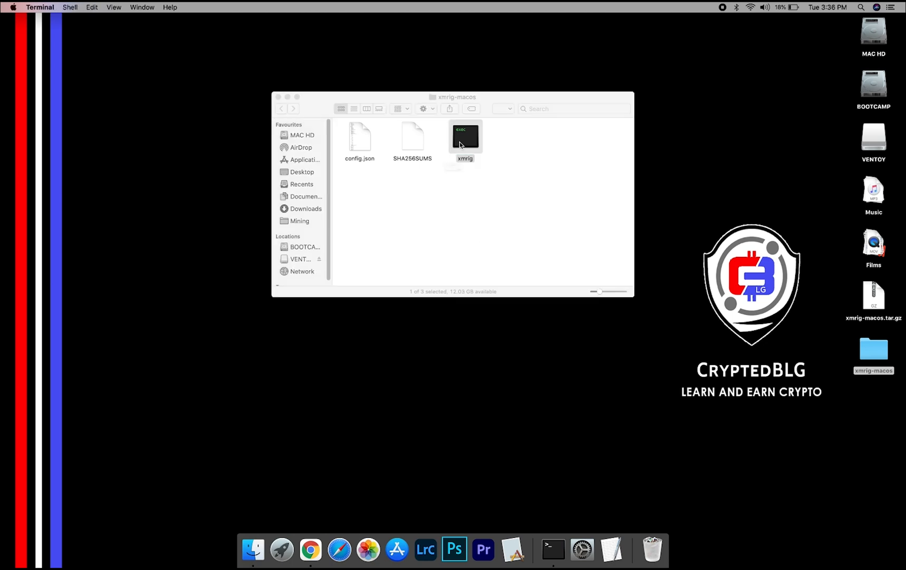
pyautogui.doubleClick(465, 136)
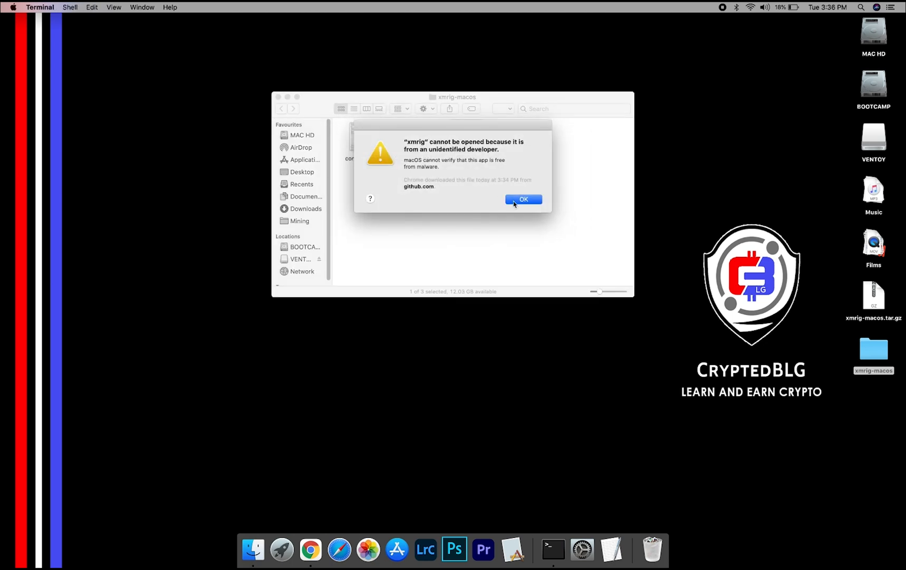
pyautogui.click(523, 199)
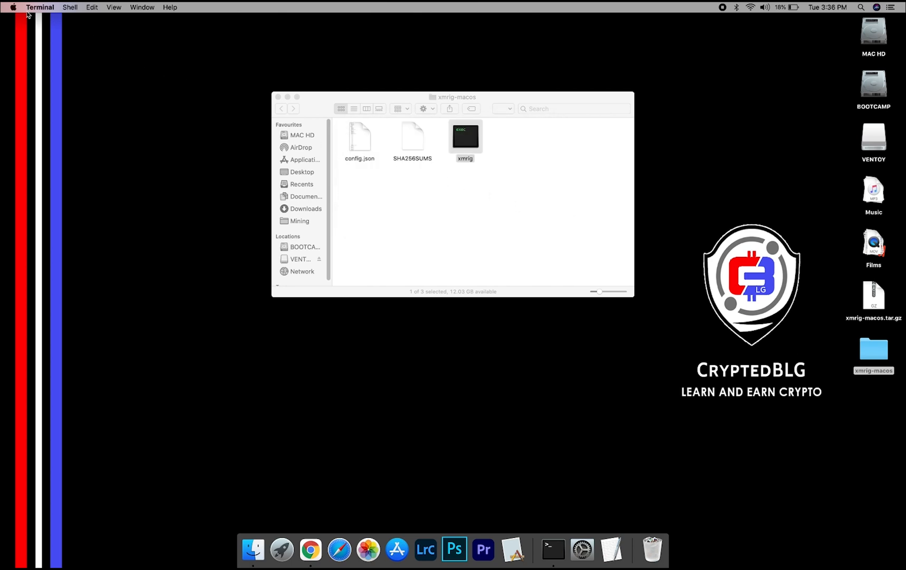
# Step: Reach the Security & Privacy pane of System Preferences
pyautogui.click(12, 6)
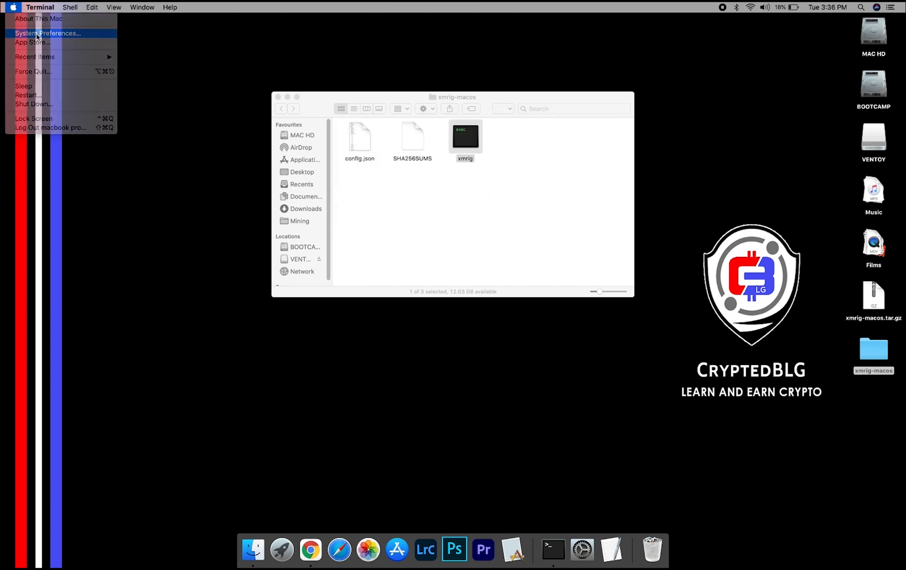
pyautogui.click(47, 33)
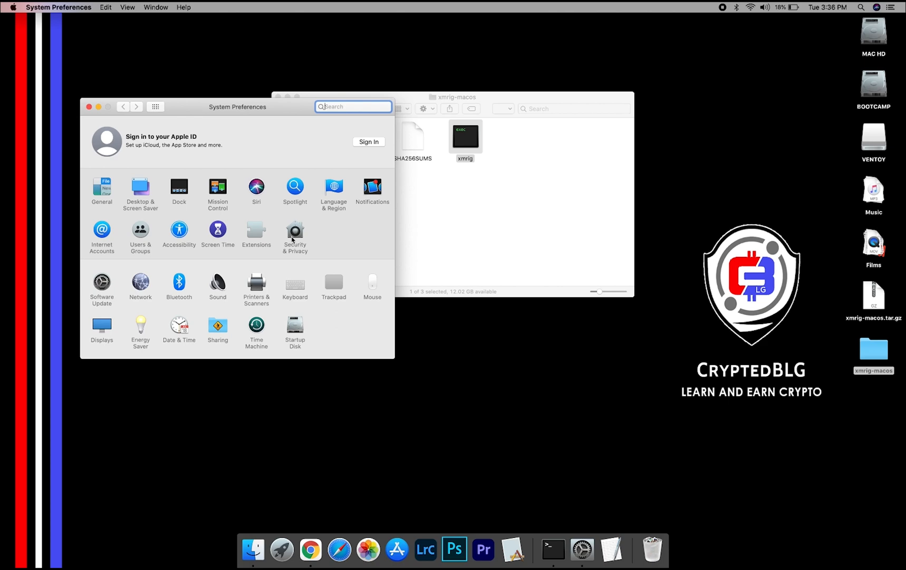
pyautogui.click(295, 231)
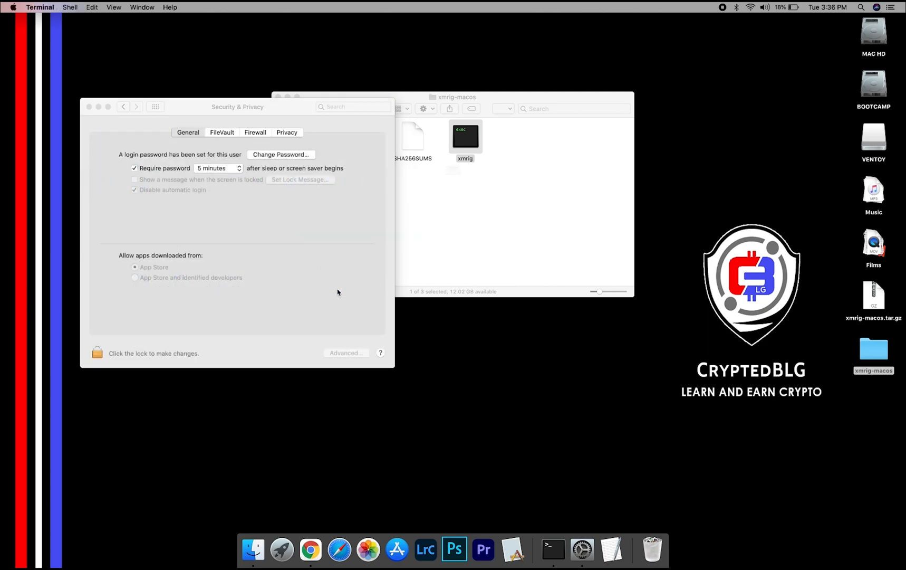
# Step: Allow the blocked xmrig app to open anyway so it launches and mines in Terminal
pyautogui.doubleClick(464, 136)
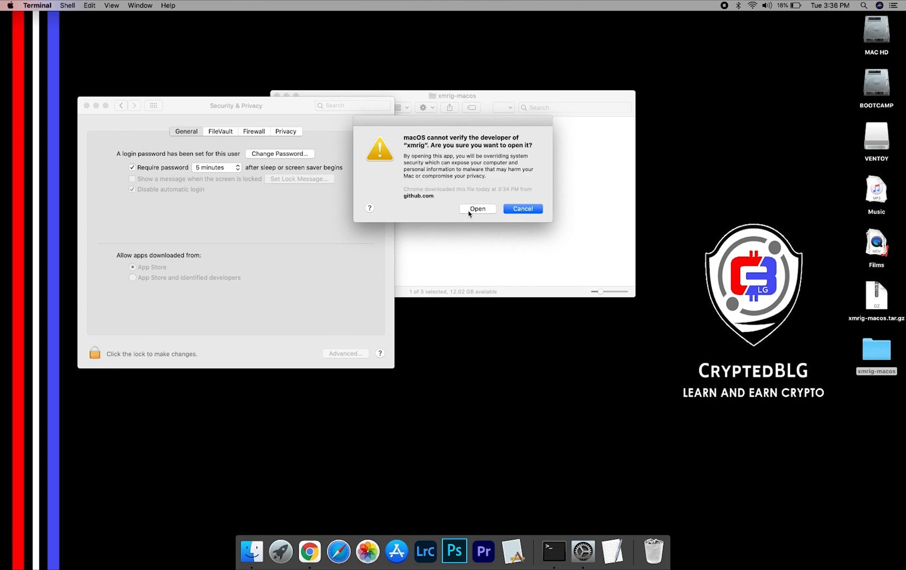
pyautogui.click(478, 209)
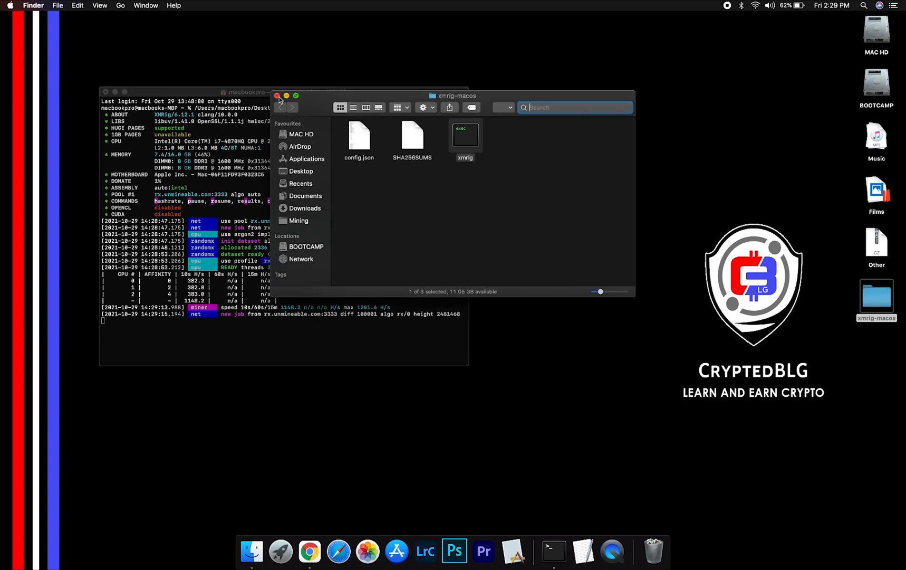
# Step: Close the xmrig-macos folder window, leaving the Terminal miner running
pyautogui.click(278, 95)
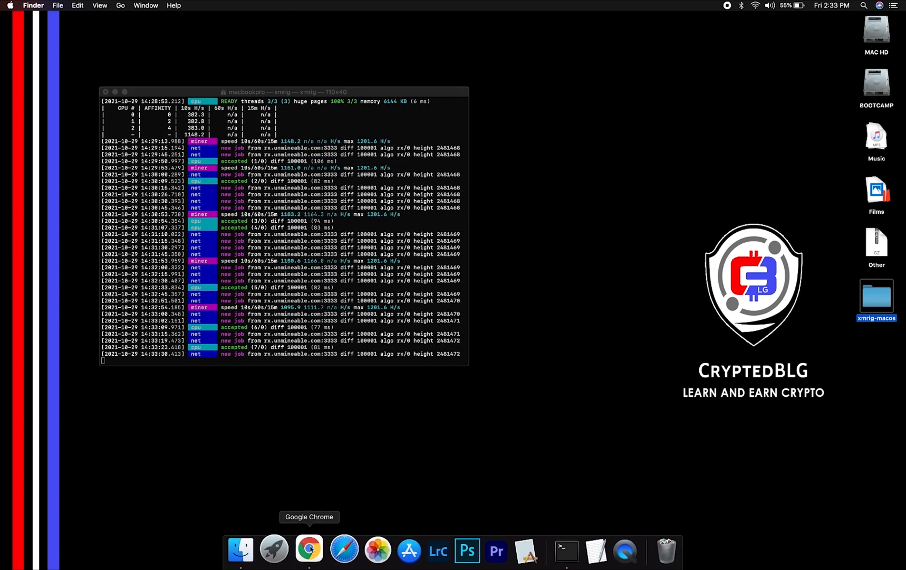
pyautogui.click(309, 550)
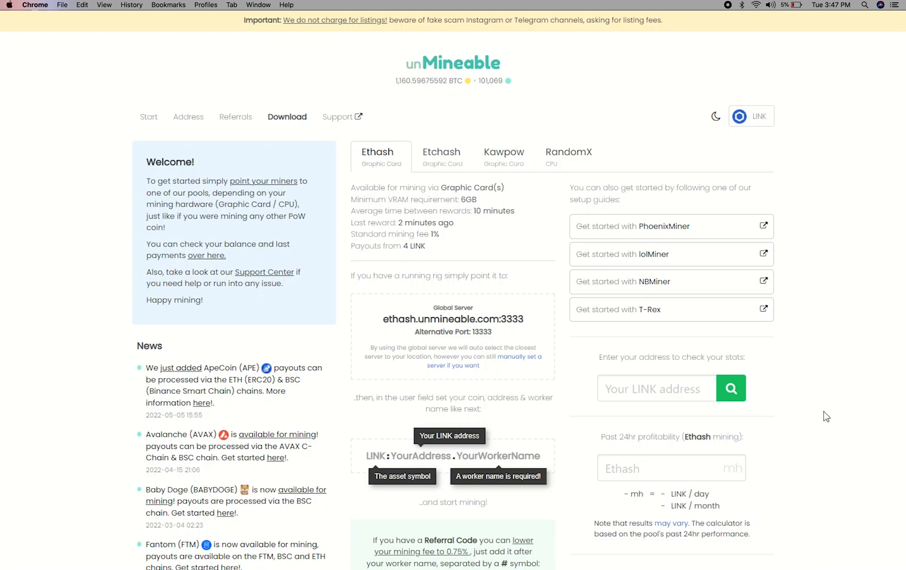
pyautogui.click(656, 389)
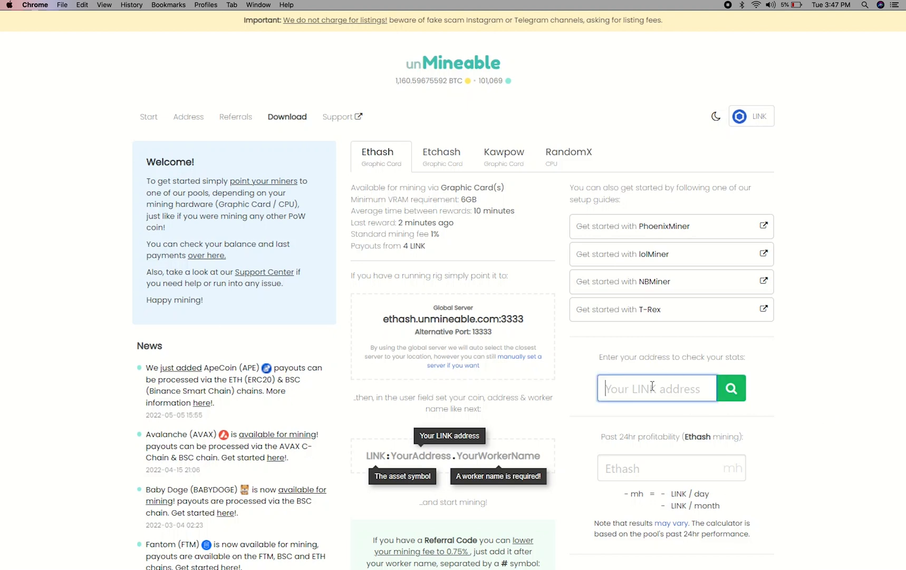
pyautogui.write('9c1214db7b97a5d7')
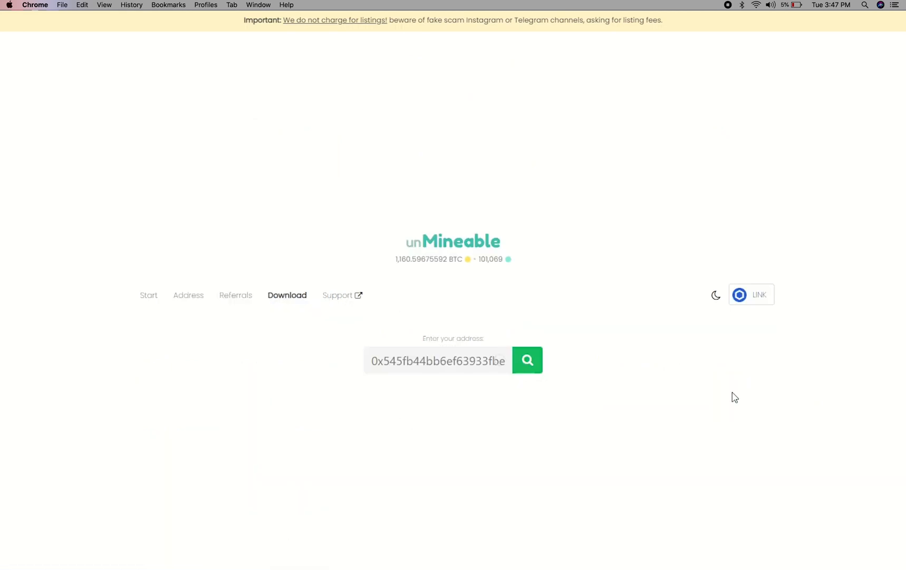
pyautogui.click(527, 360)
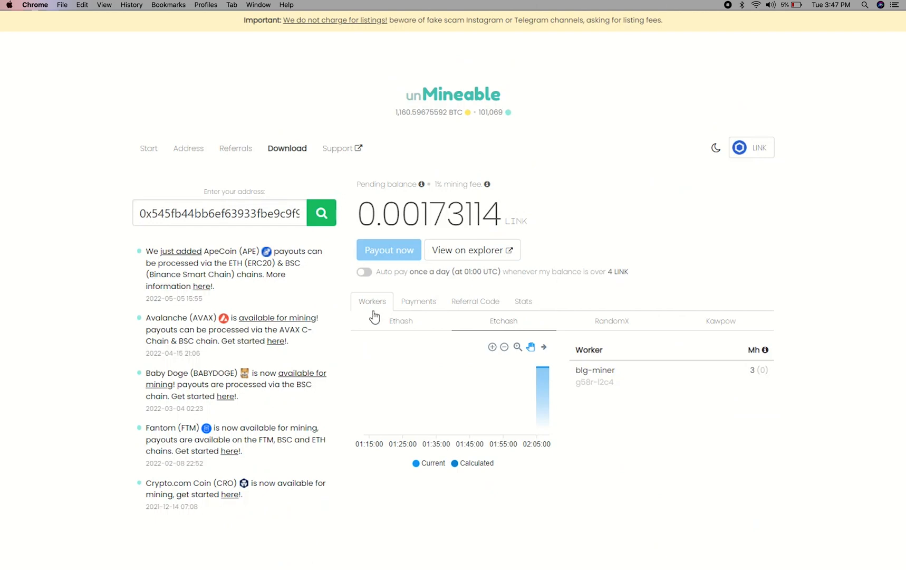
# Step: View the Payments and Stats pages for the wallet and switch daily auto pay on
pyautogui.click(417, 301)
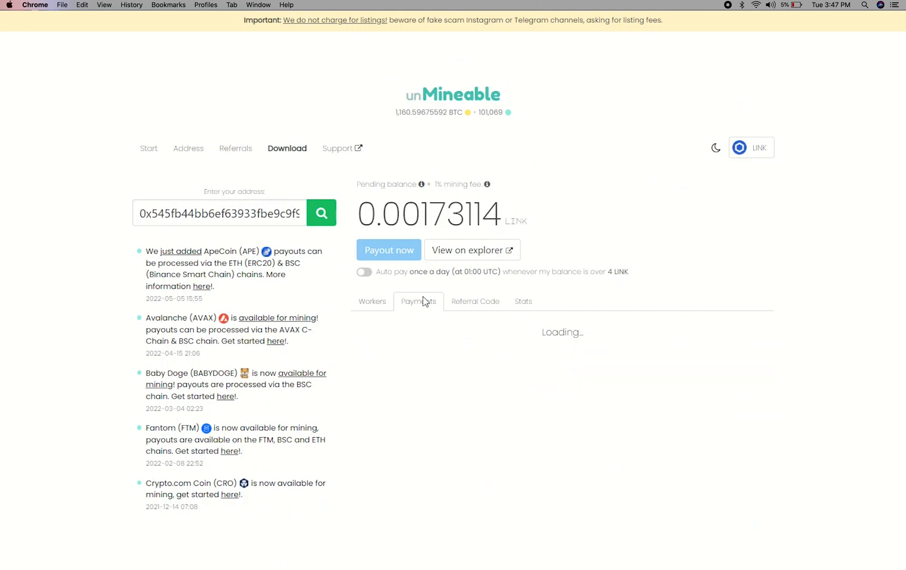
pyautogui.click(475, 300)
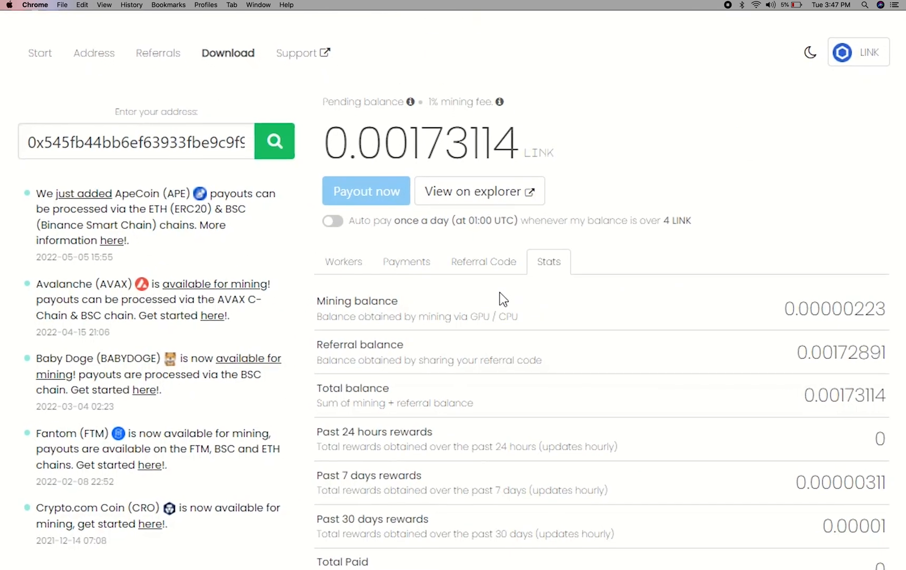
pyautogui.click(330, 221)
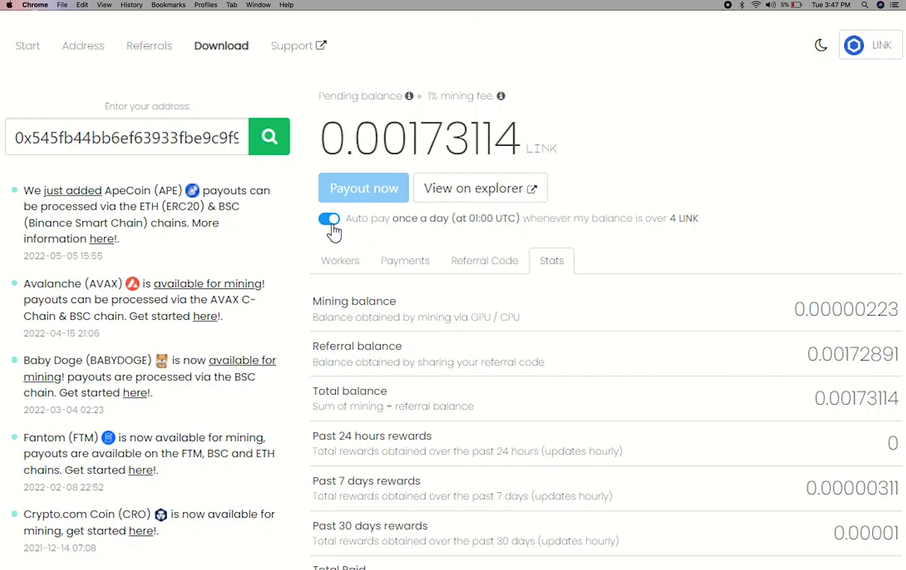